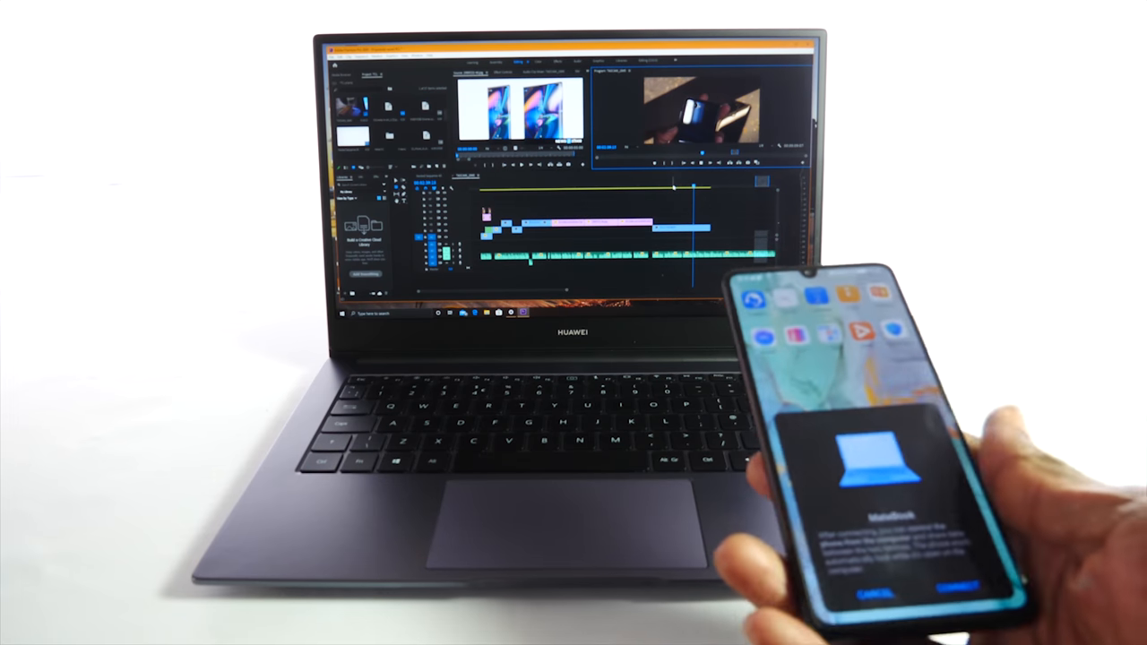
Advance the review from the Huawei Share editing demo to Titanfall 2's Settings screen
{"action": "left_click", "coordinate": [953, 587]}
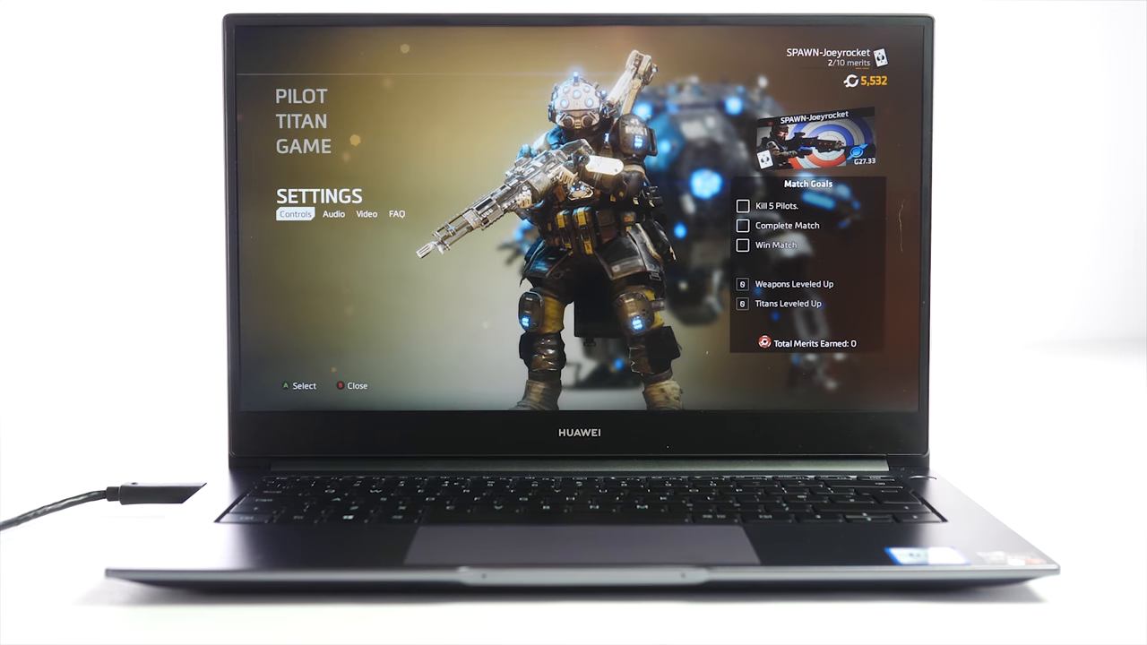
Load the DirectMobiles homepage showing Galaxy S20 and best-selling phone deals
{"action": "left_click", "coordinate": [365, 213]}
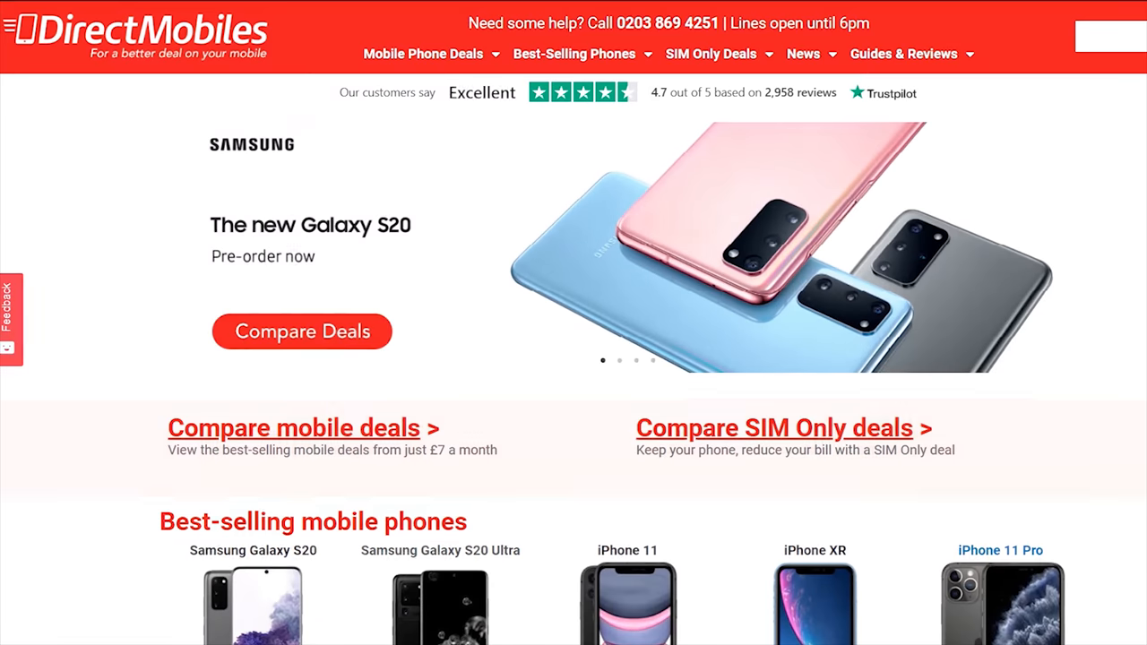
Compare contract deals for the Samsung Galaxy S20 from the best-selling phones section
{"action": "scroll", "scroll_direction": "down", "scroll_amount": 3}
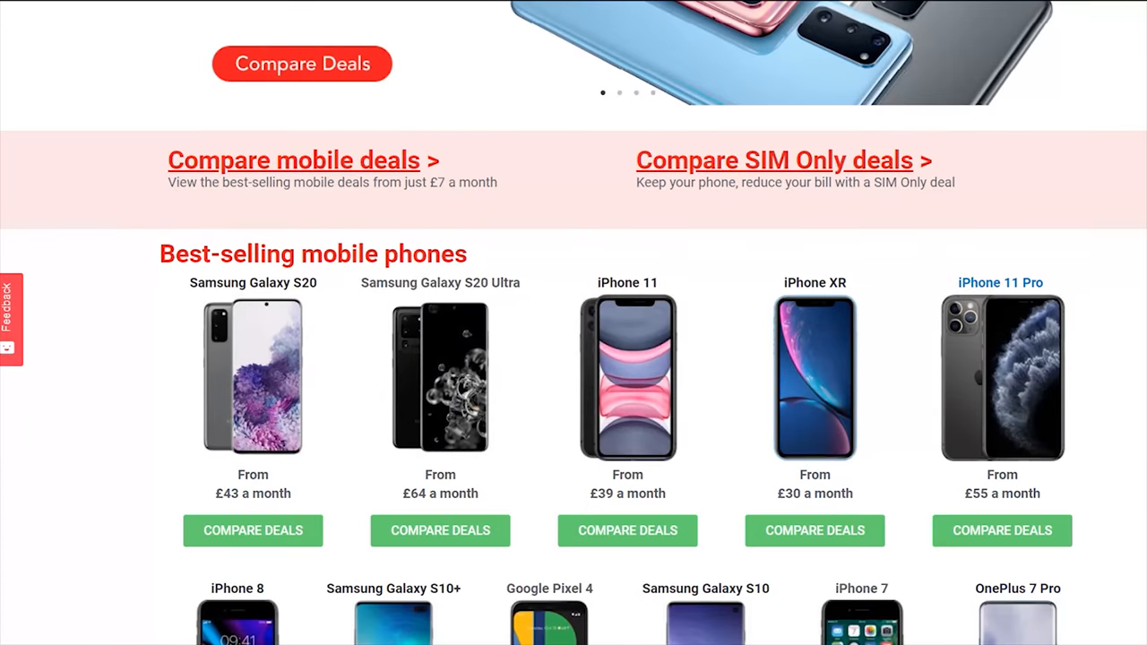
{"action": "scroll", "scroll_direction": "down", "scroll_amount": 3}
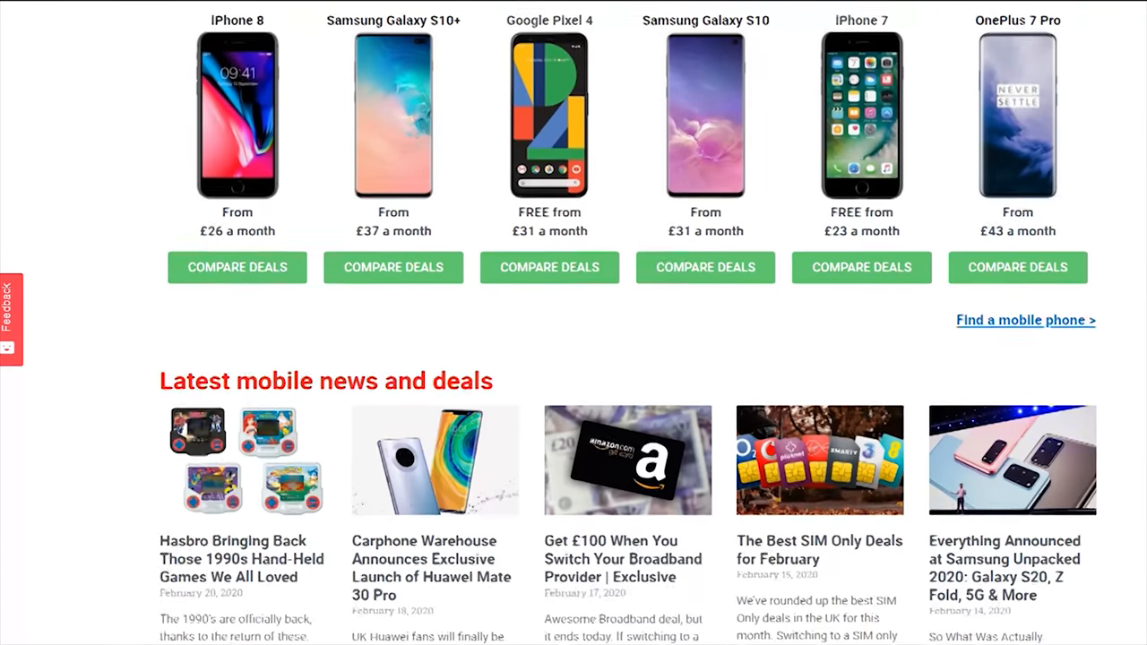
{"action": "scroll", "scroll_direction": "up", "scroll_amount": 3}
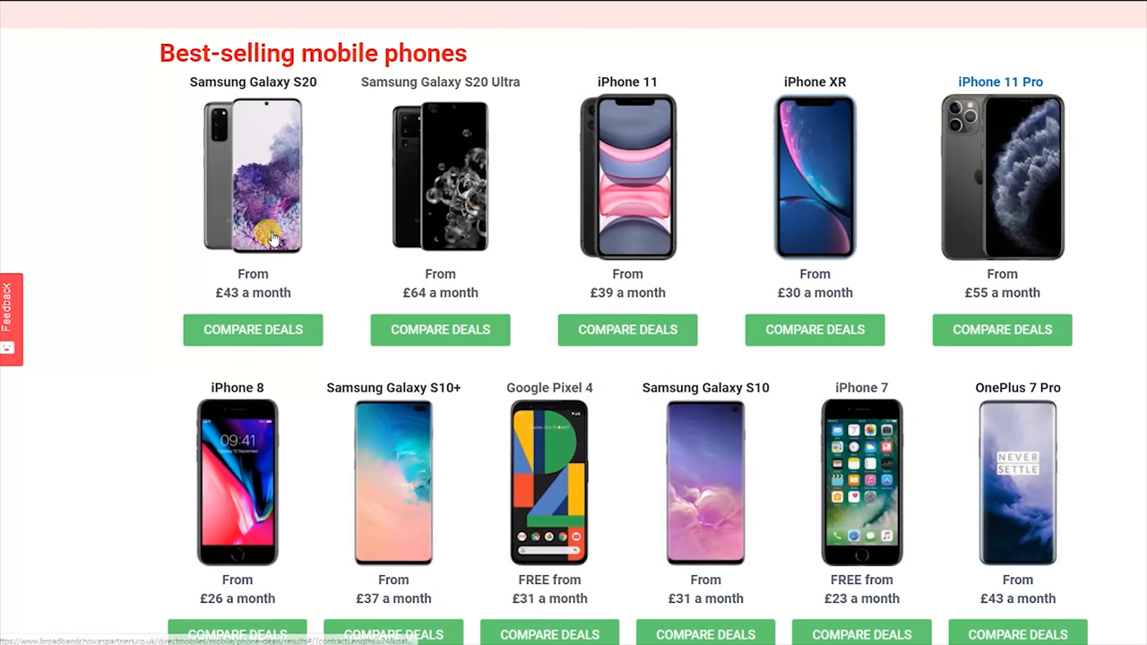
{"action": "left_click", "coordinate": [252, 329]}
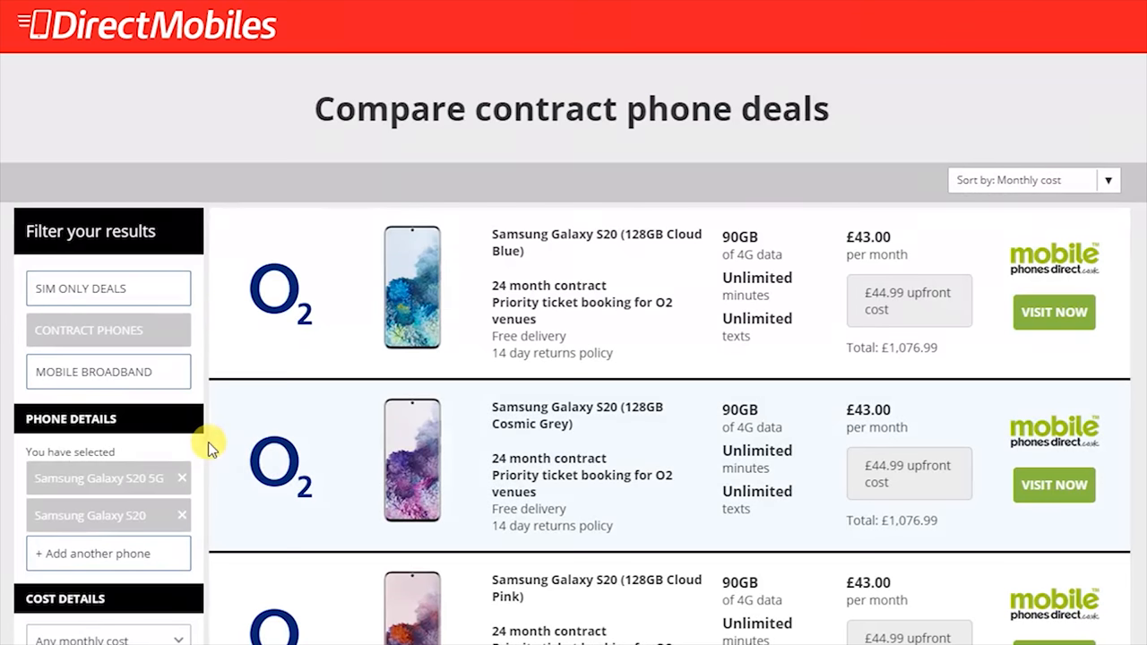
Leave the S20 comparison for the BTEKT storefront at amazon.co.uk/shop
{"action": "scroll", "scroll_direction": "down", "scroll_amount": 3}
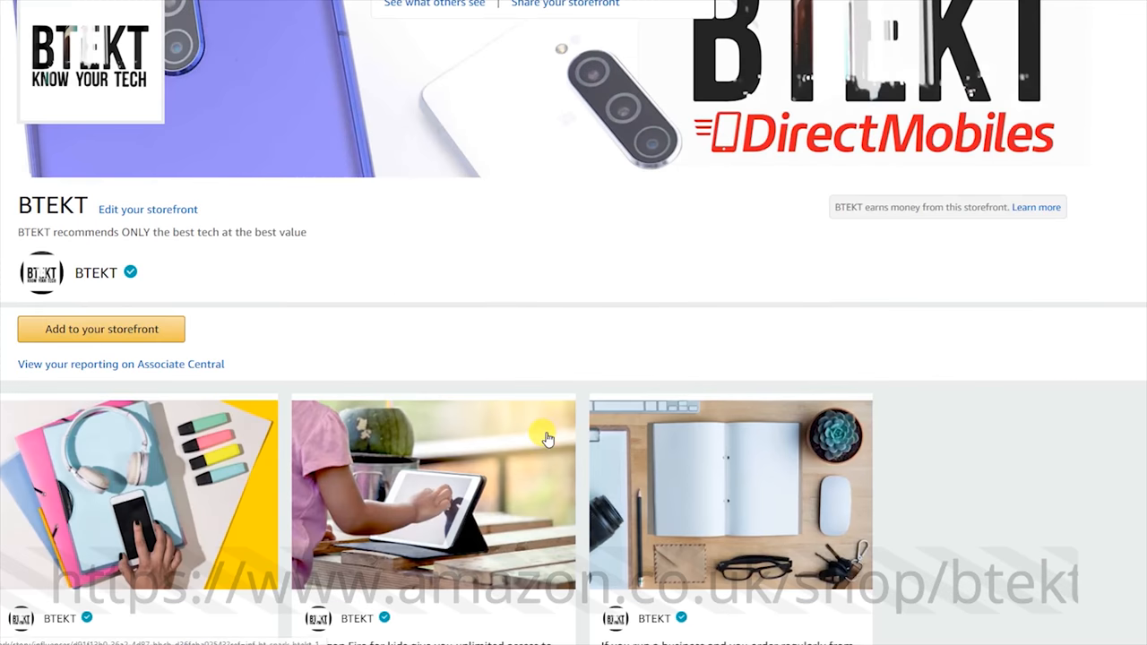
Expand the Huawei P Series Accessories list showing cases, chargers and NM cards with prices
{"action": "scroll", "scroll_direction": "down", "scroll_amount": 3}
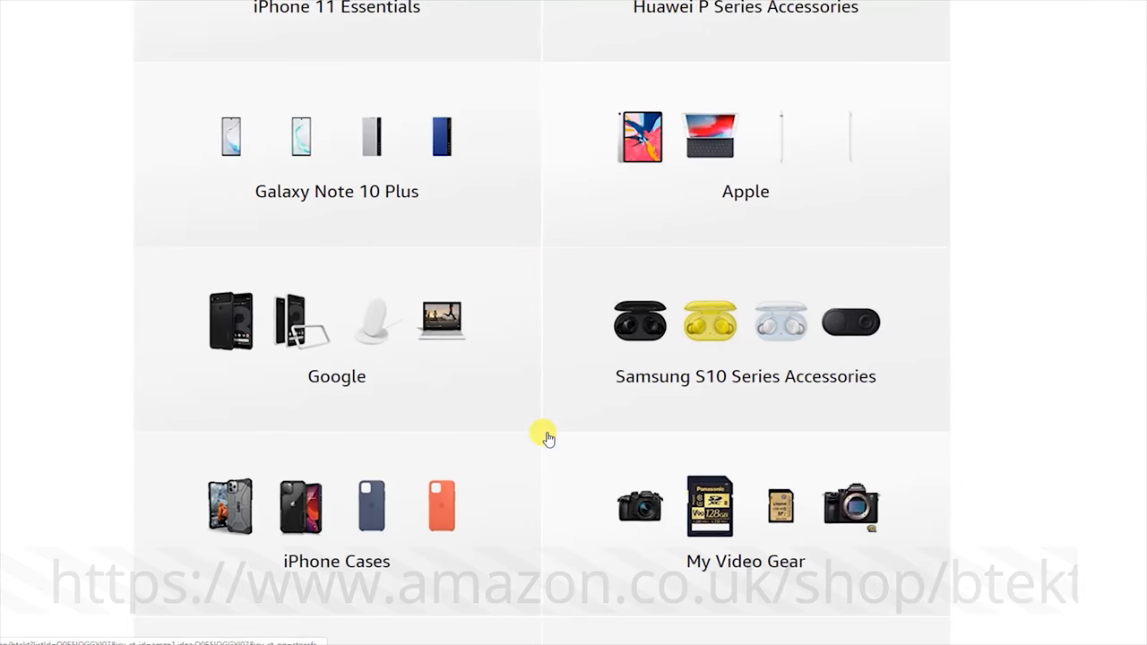
{"action": "scroll", "scroll_direction": "up", "scroll_amount": 3}
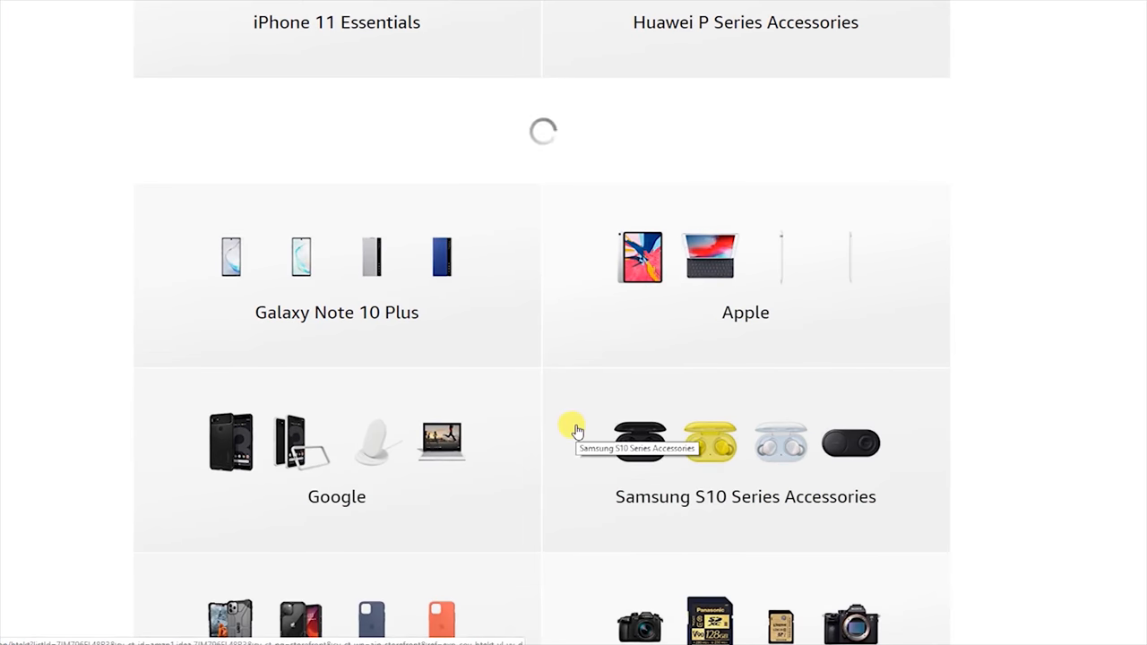
{"action": "left_click", "coordinate": [745, 22]}
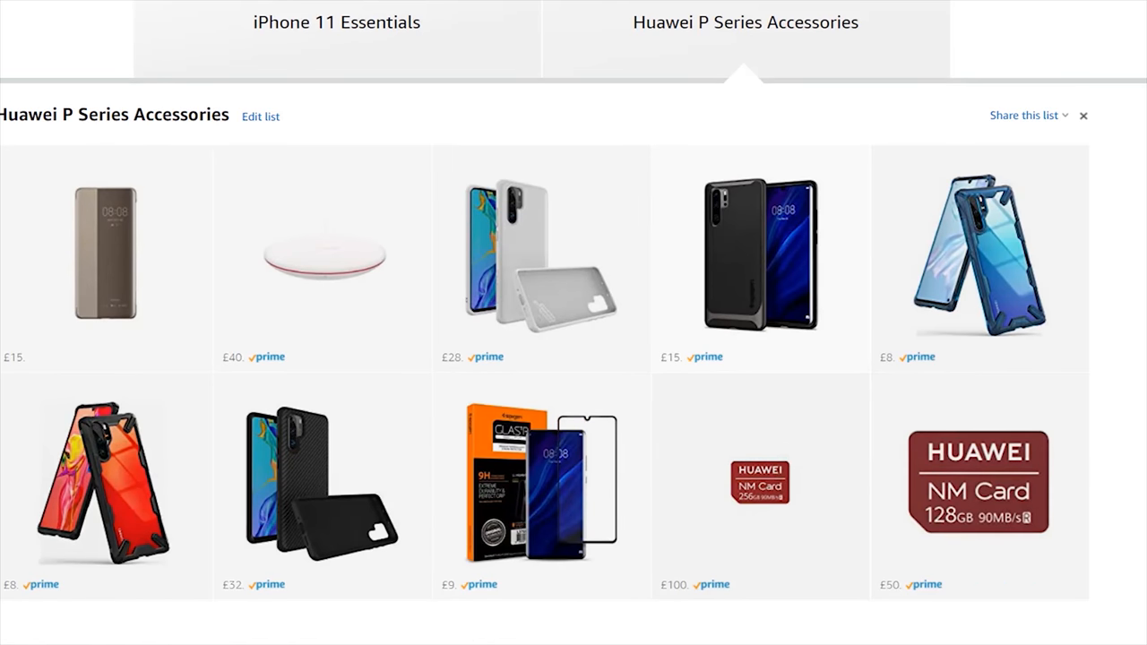
{"action": "scroll", "scroll_direction": "down", "scroll_amount": 3}
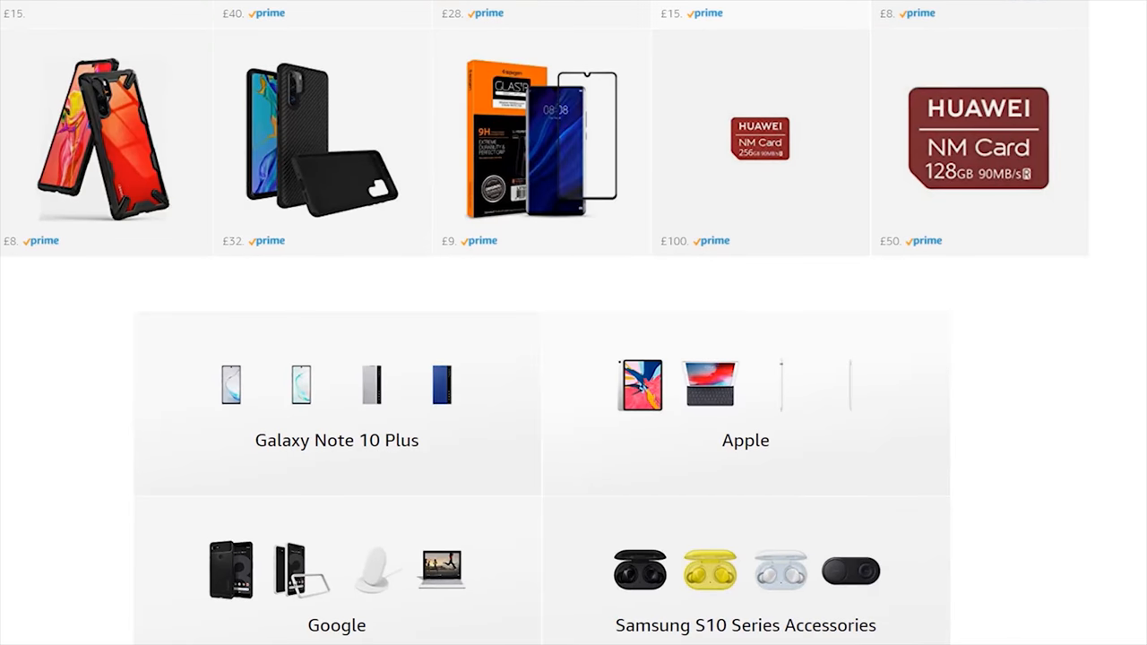